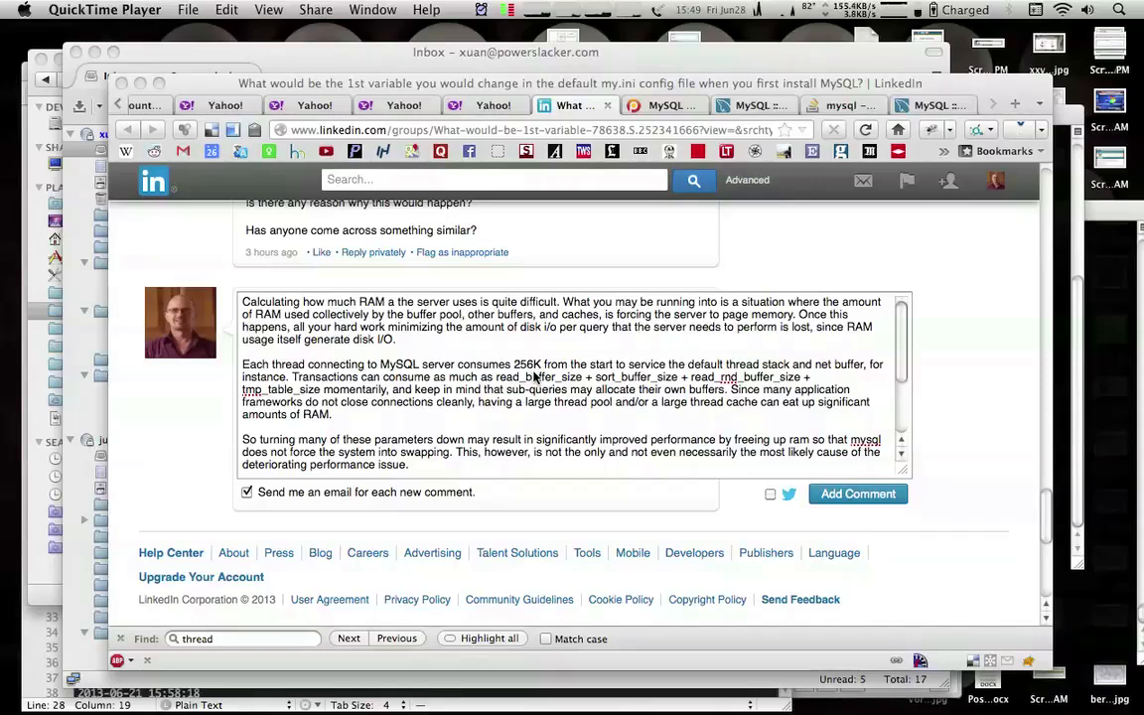
pyautogui.moveTo(571, 390)
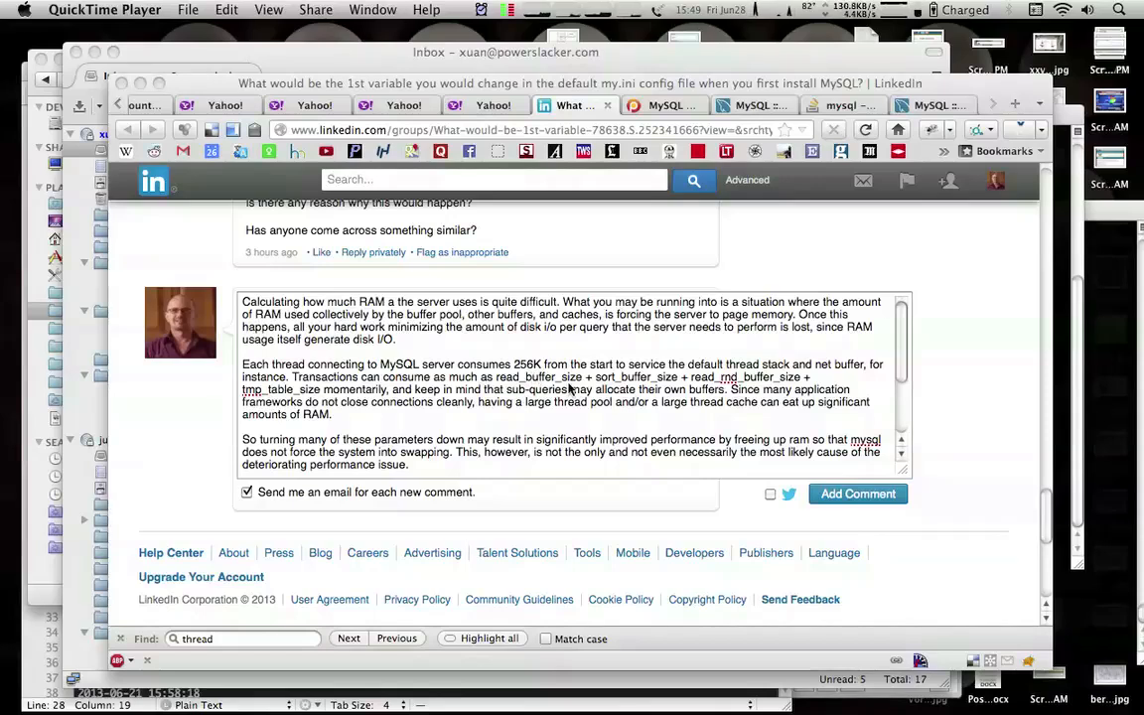
pyautogui.moveTo(921, 493)
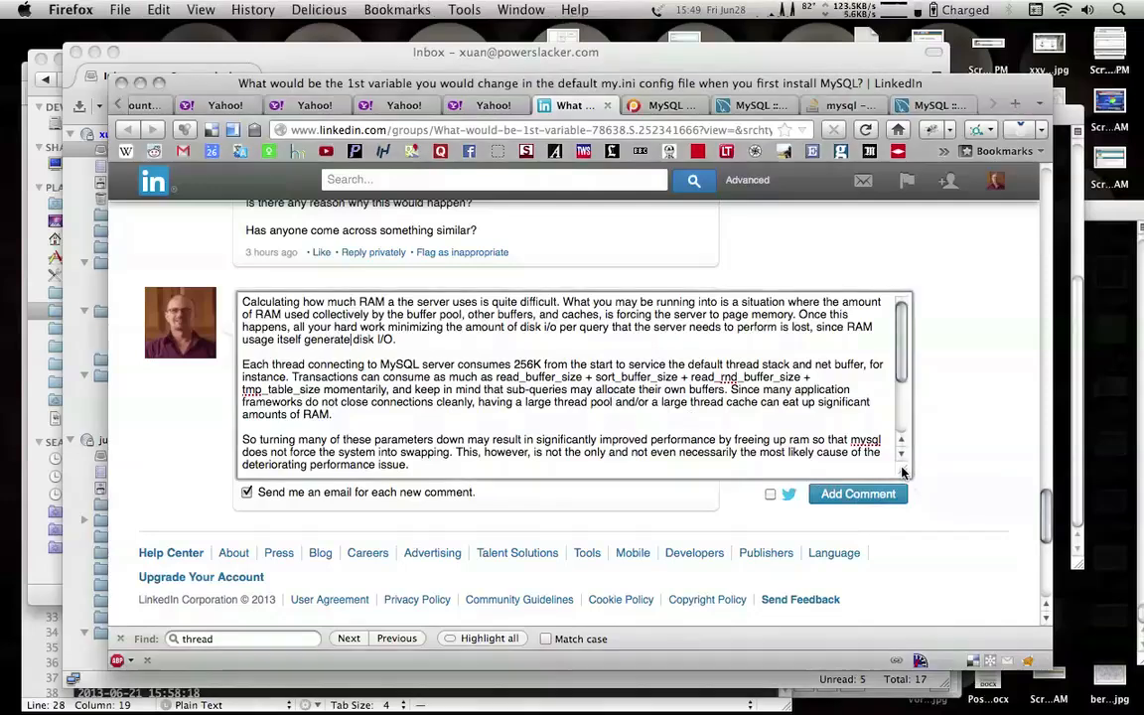
pyautogui.scroll(-3)
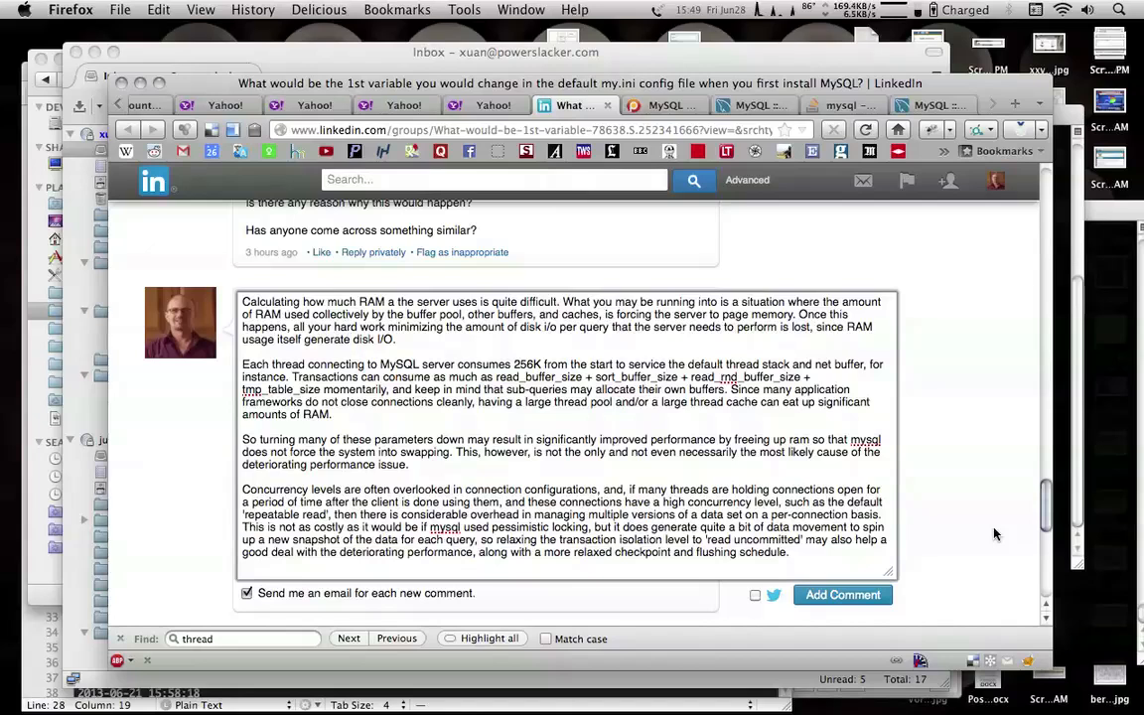
pyautogui.moveTo(945, 502)
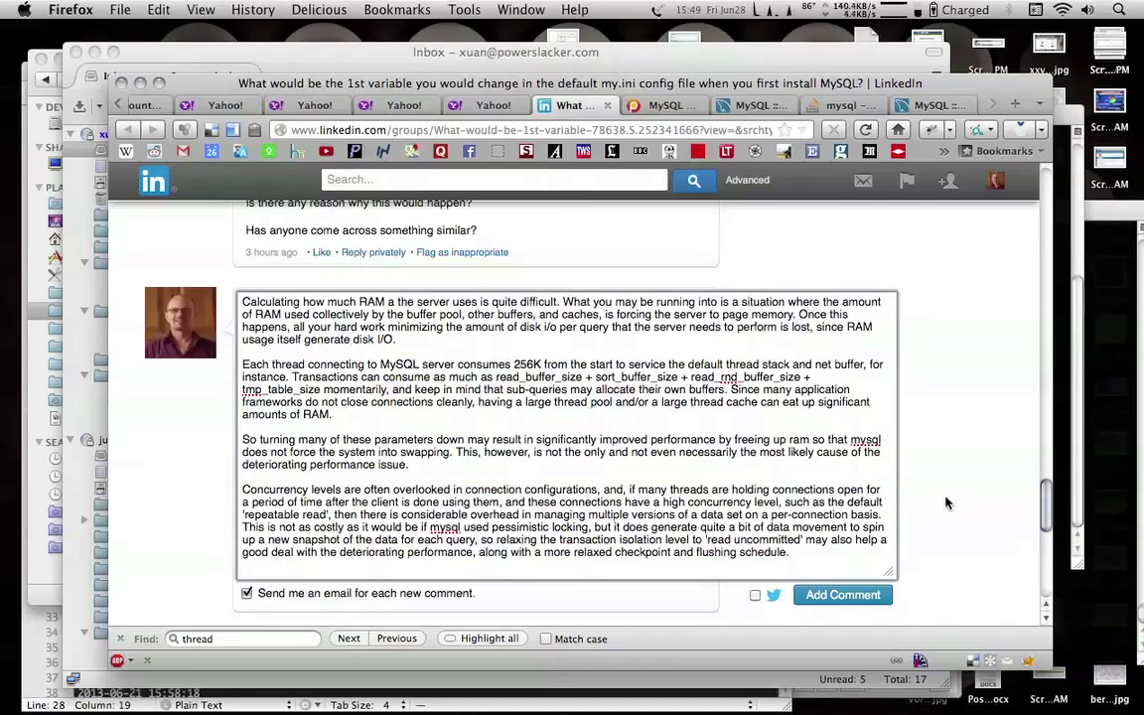